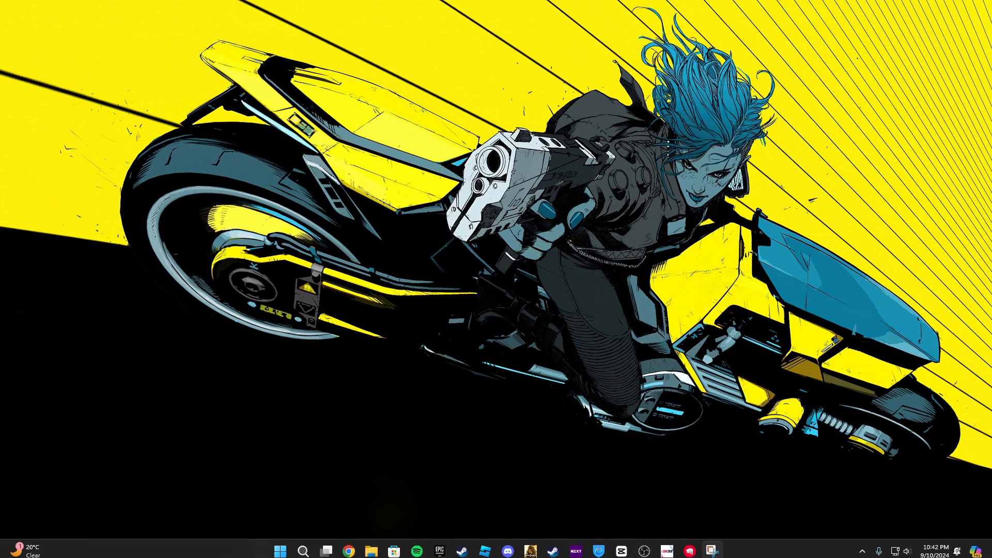
# Step: Launch Settings from the Start menu's pinned apps after glancing at All apps
pyautogui.click(277, 546)
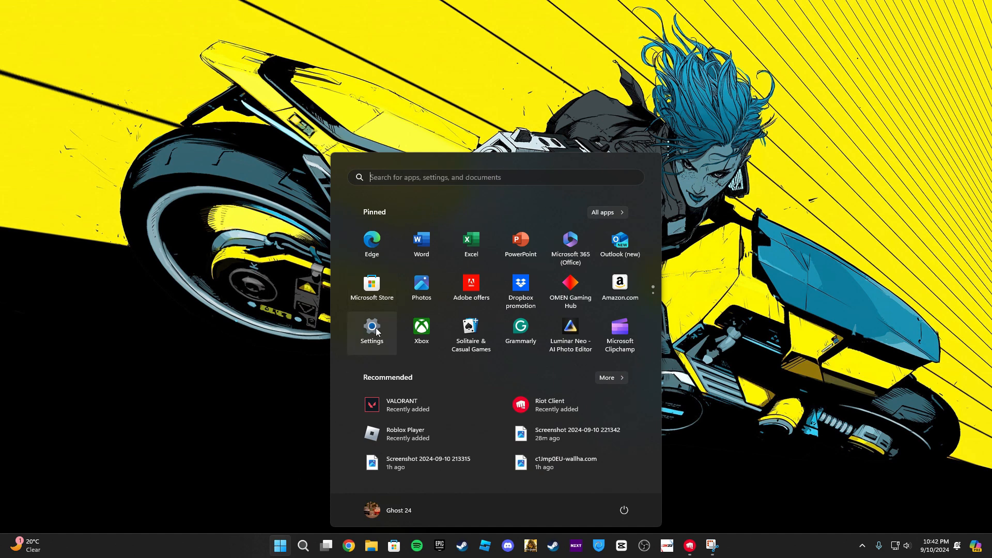
pyautogui.click(602, 211)
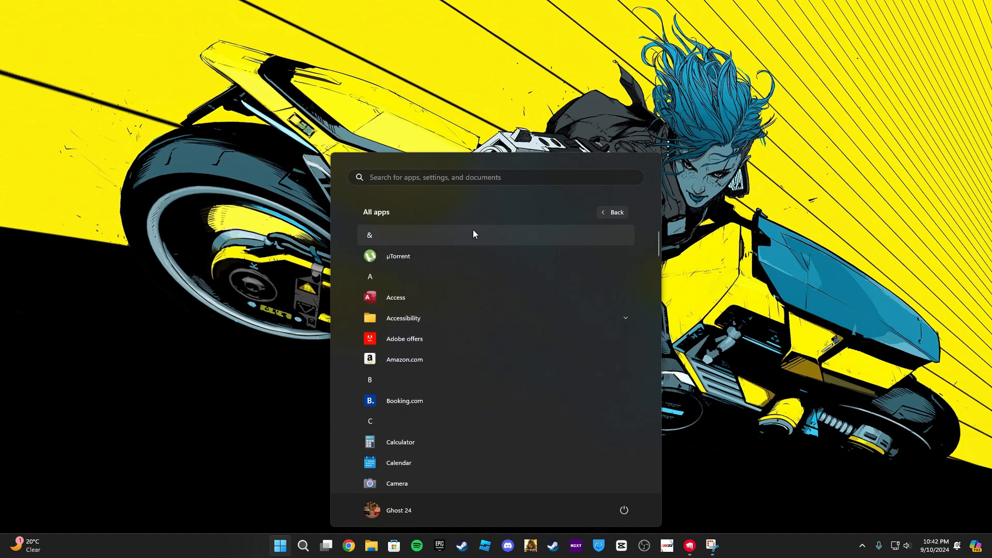
pyautogui.click(611, 211)
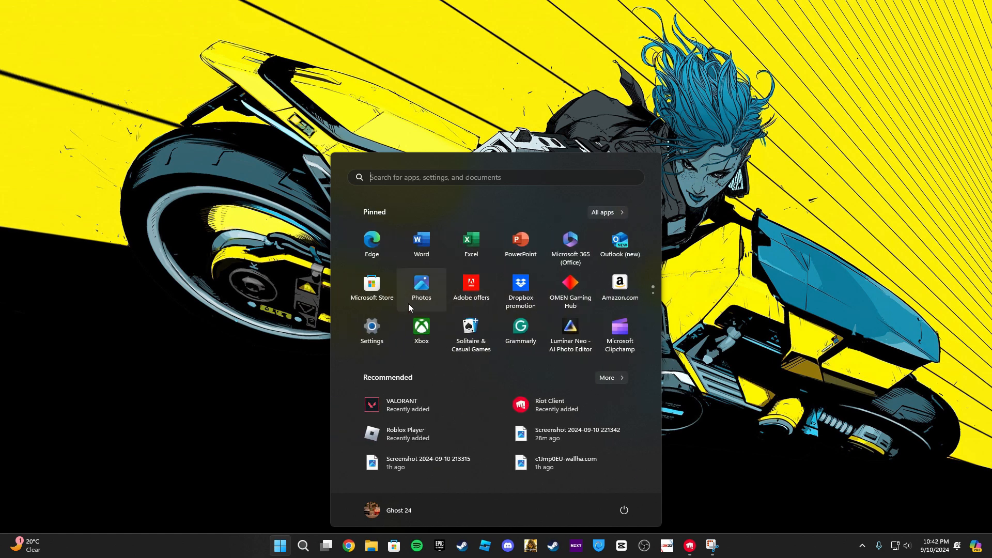
pyautogui.click(371, 327)
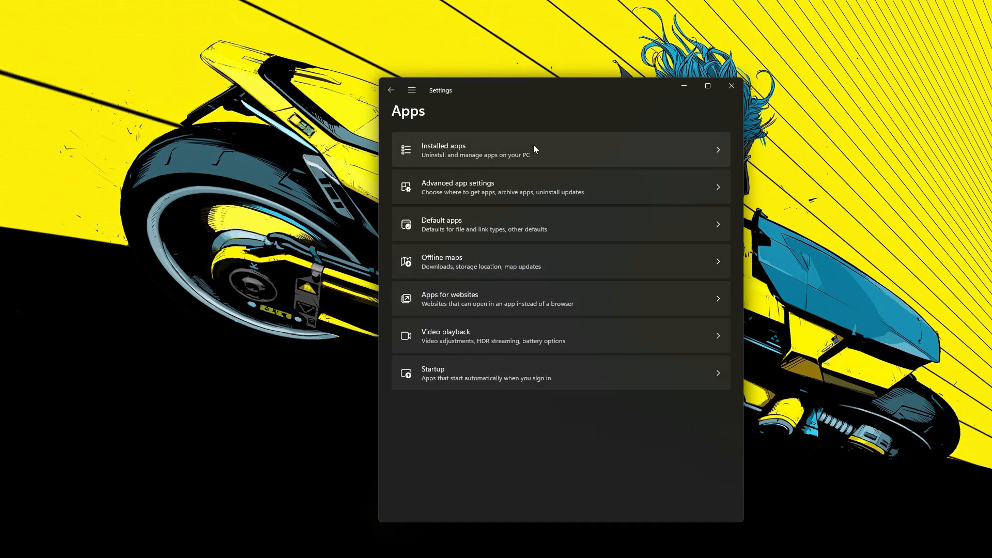
# Step: Show the Startup apps list and scroll down to the Vanguard tray notification entry
pyautogui.click(433, 373)
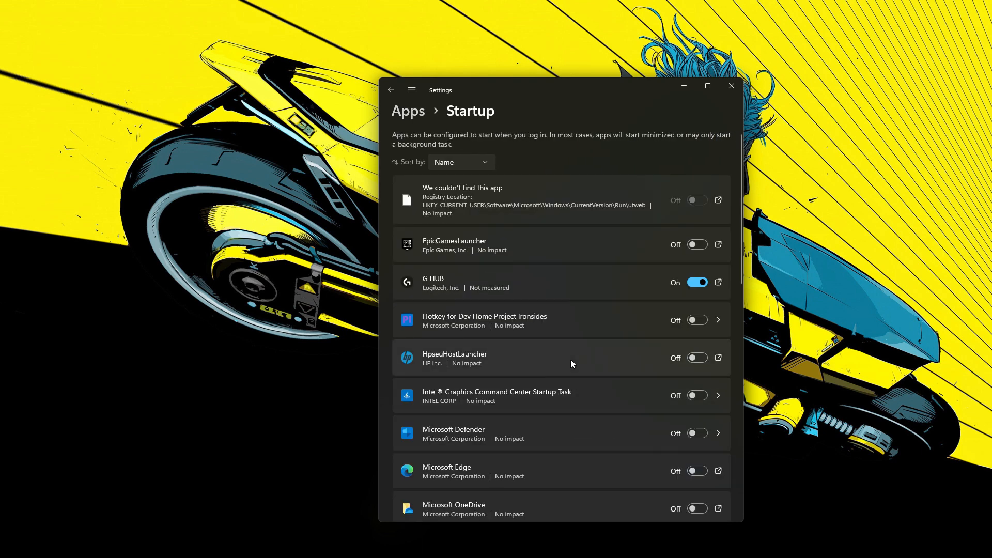
pyautogui.scroll(-3)
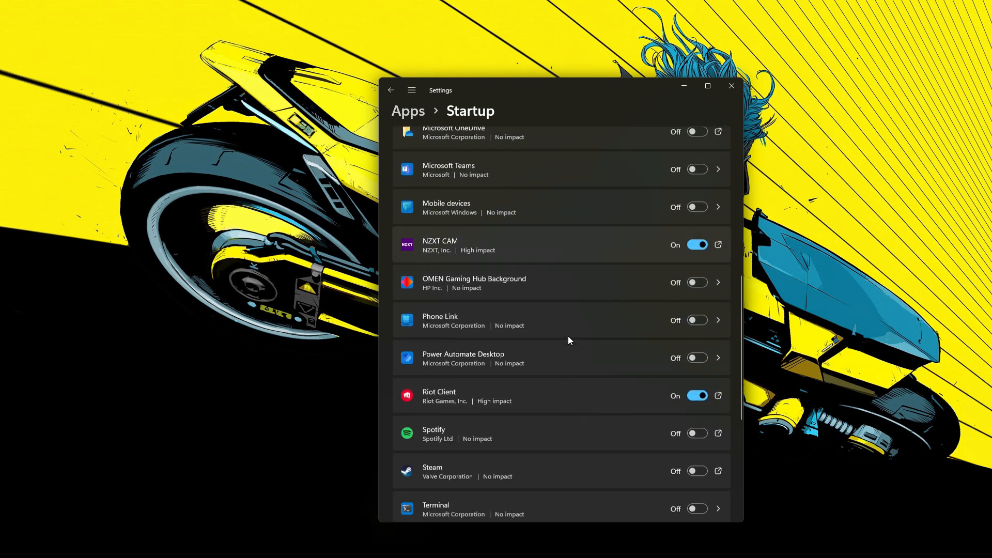
pyautogui.scroll(-3)
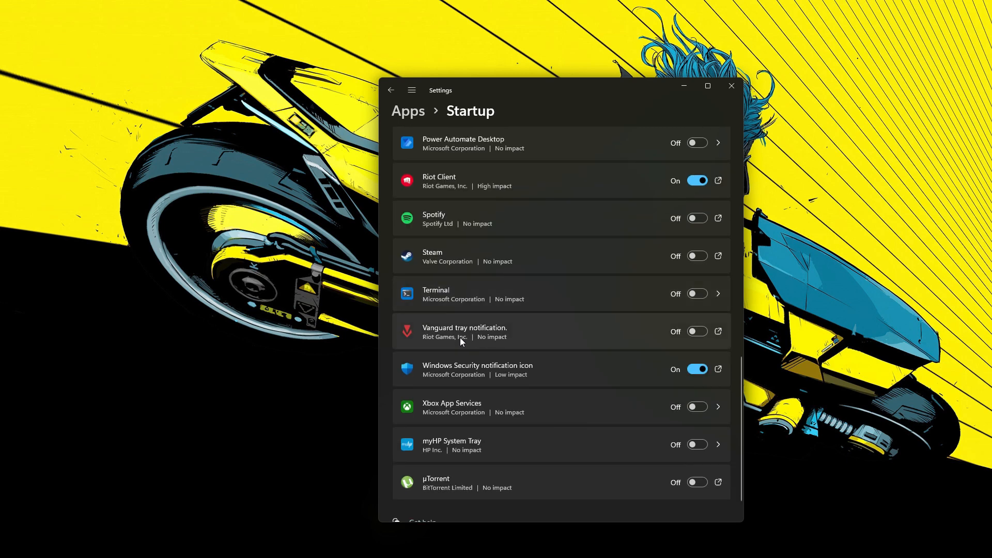
pyautogui.moveTo(648, 347)
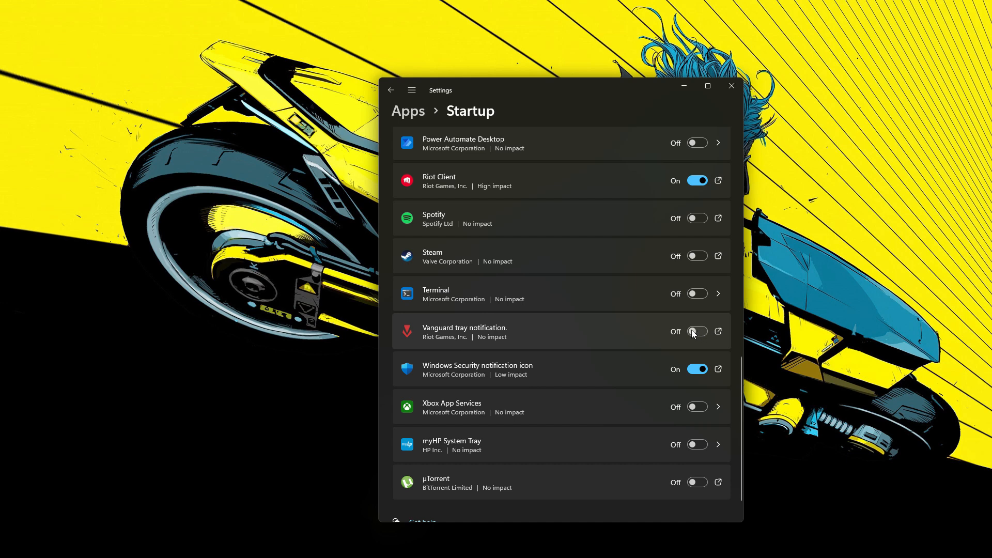
pyautogui.moveTo(693, 334)
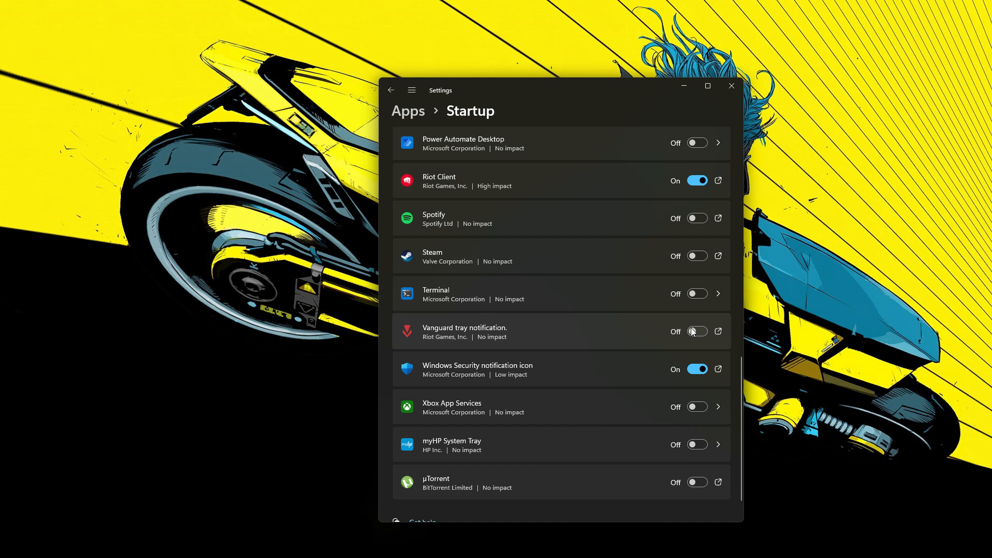
pyautogui.moveTo(673, 316)
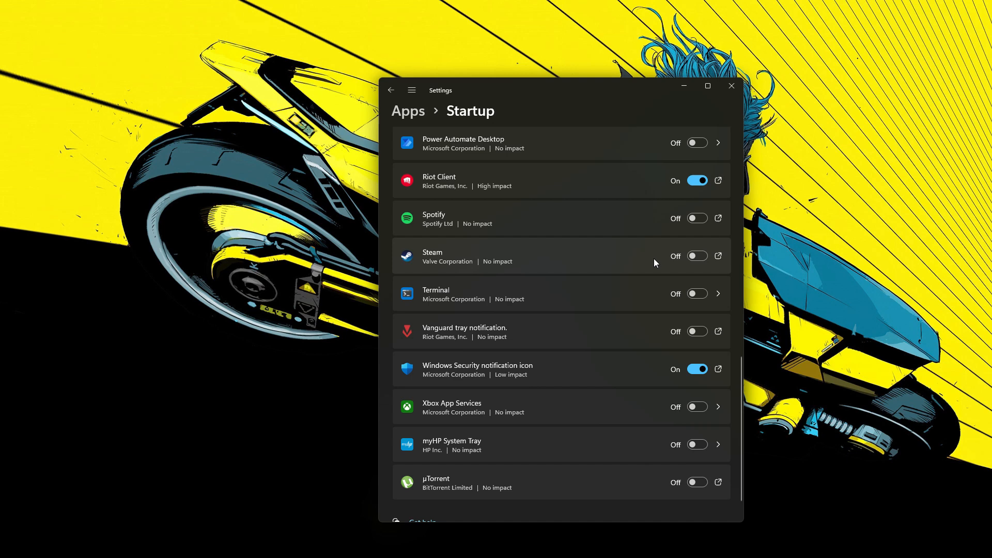
pyautogui.moveTo(619, 278)
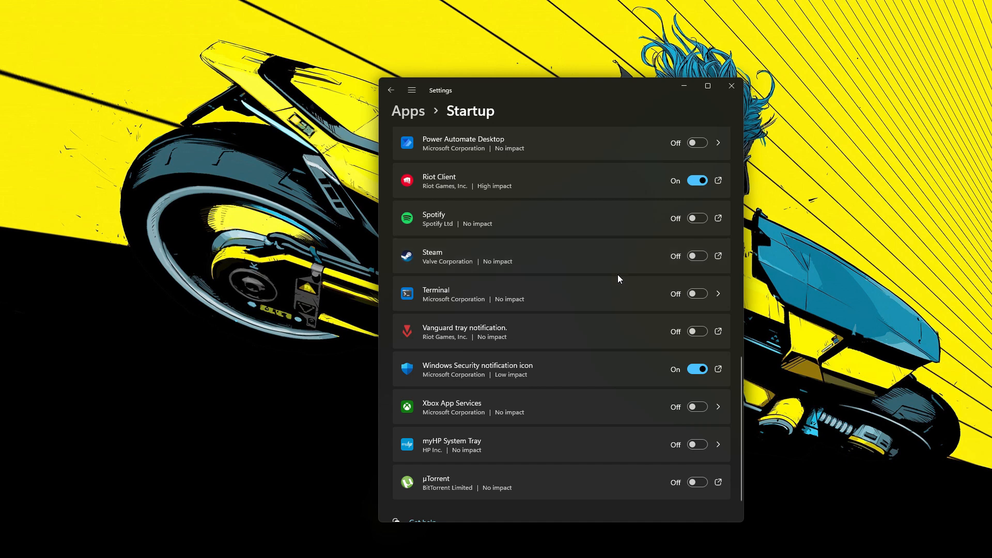